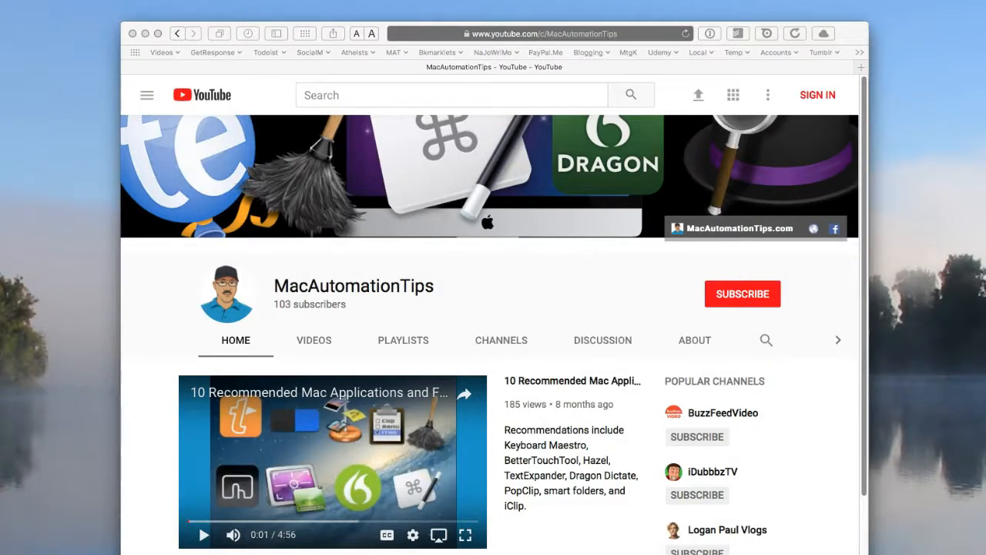
Step: Browse the MacAutomationTips channel's uploaded videos on the VIDEOS tab
left_click(313, 340)
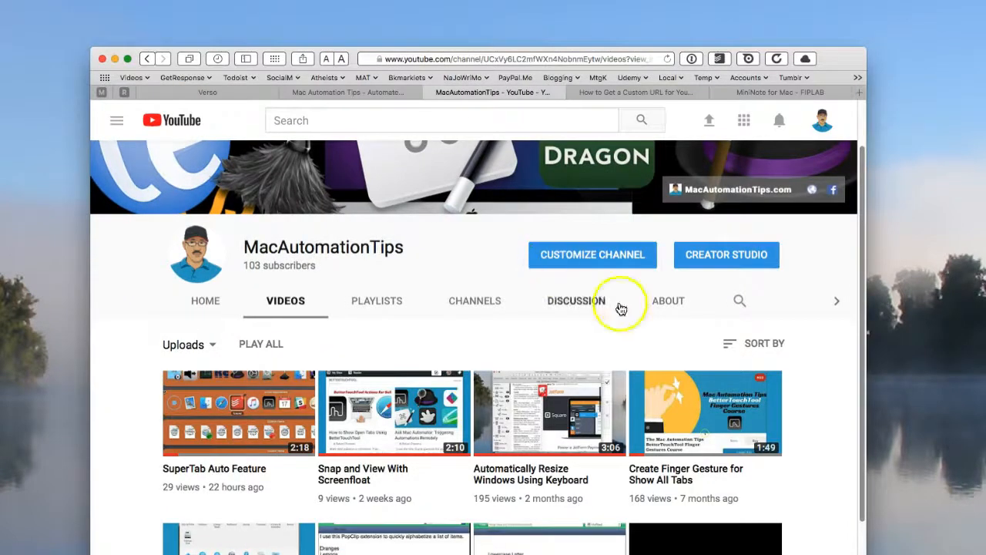
scroll("down", 3)
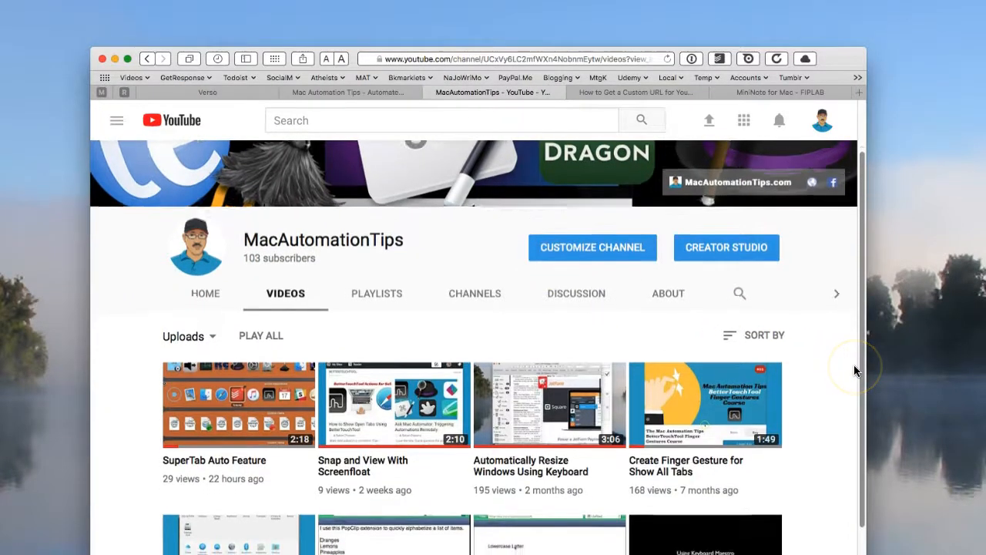
scroll("down", 3)
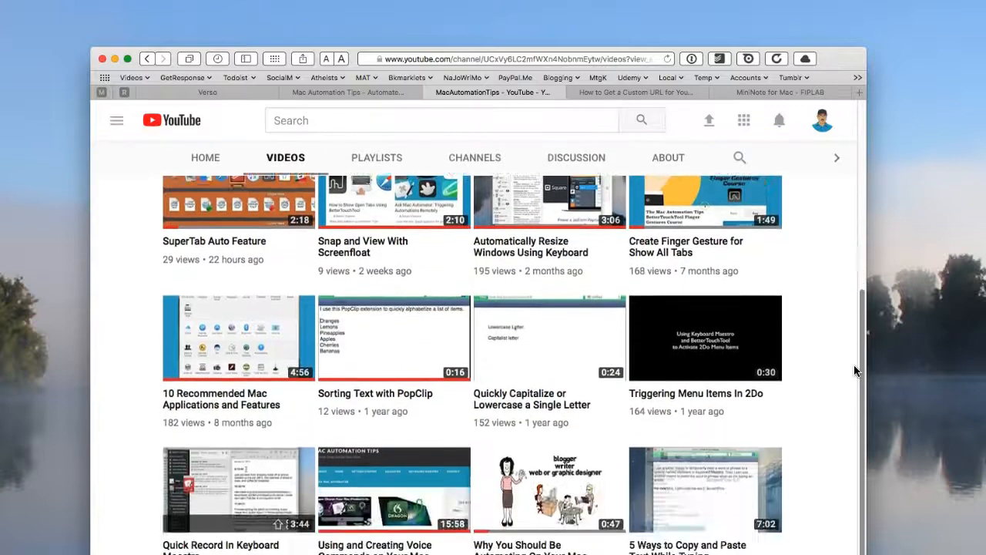
scroll("up", 3)
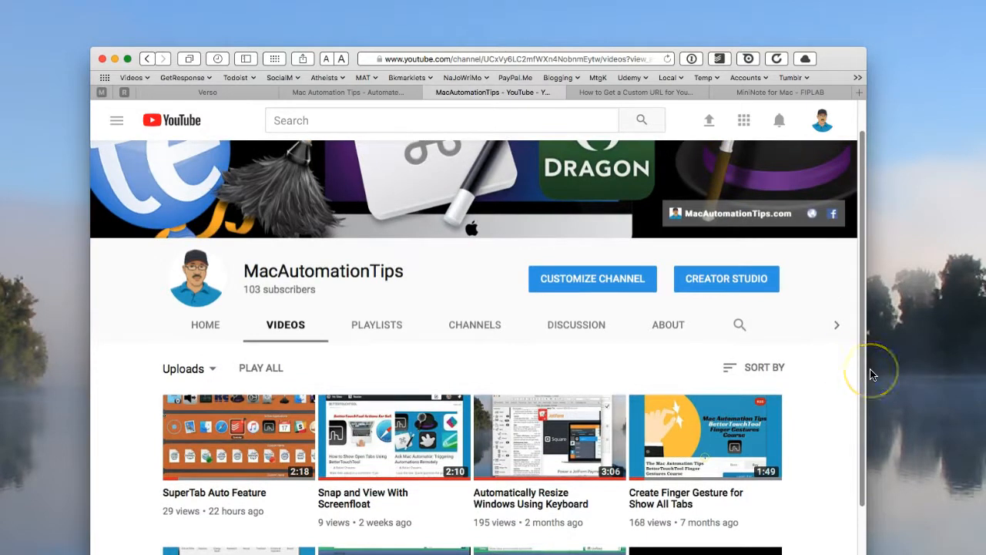
mouse_move(869, 512)
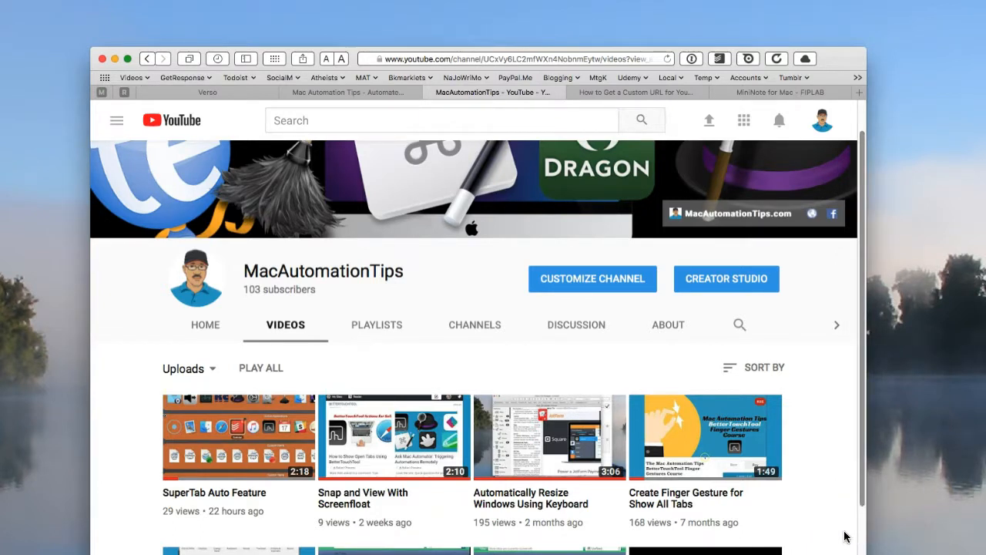
mouse_move(855, 547)
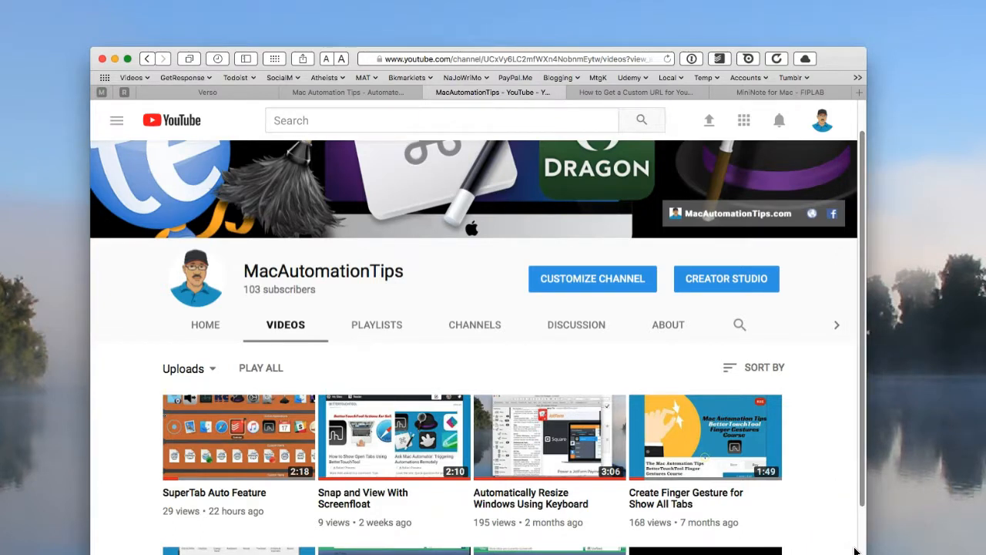
scroll("down", 3)
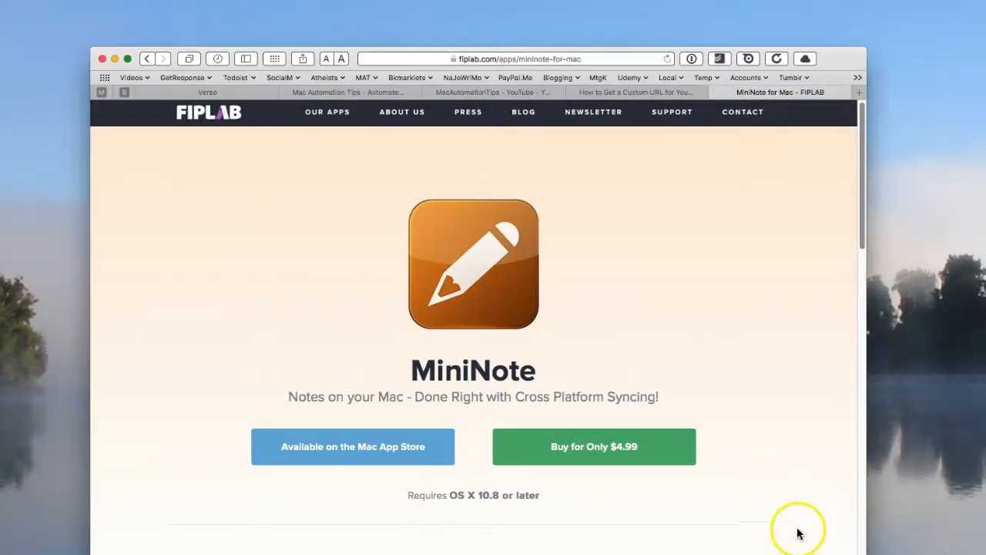
Step: Scroll down through the MiniNote for Mac product page's features section
scroll("down", 3)
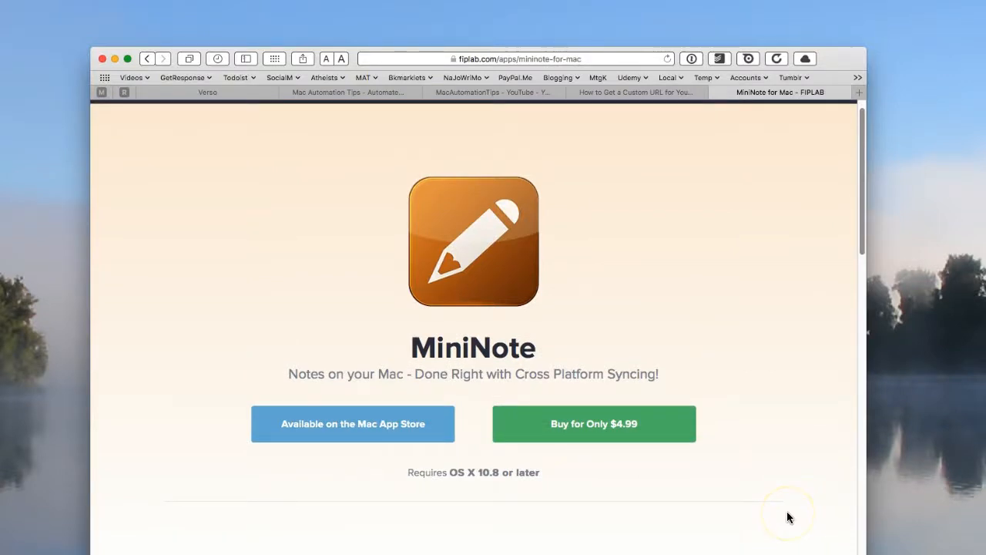
scroll("down", 3)
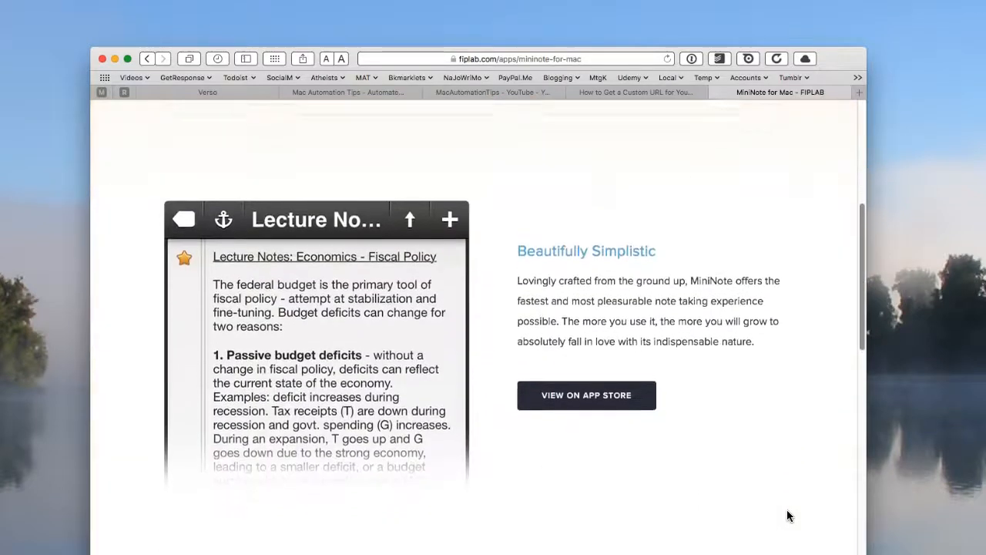
scroll("down", 3)
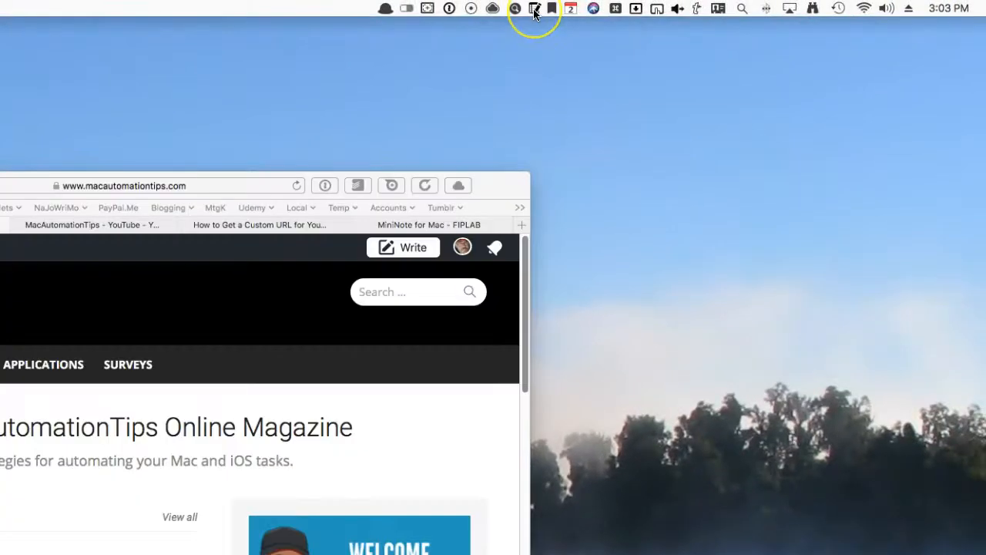
Step: Choose BetterTouchTool from the menu bar to reach its trackpad gesture settings
left_click(535, 9)
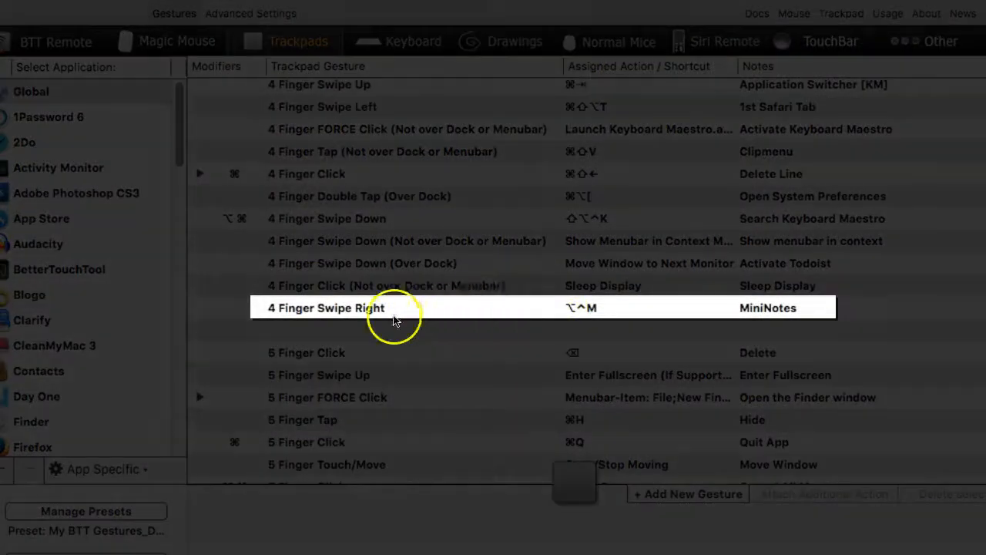
mouse_move(240, 342)
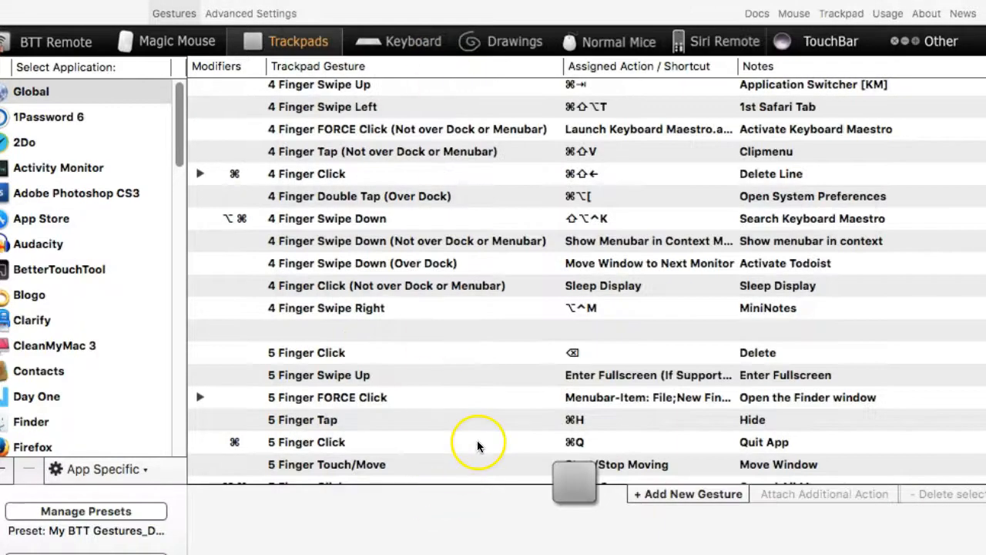
mouse_move(532, 508)
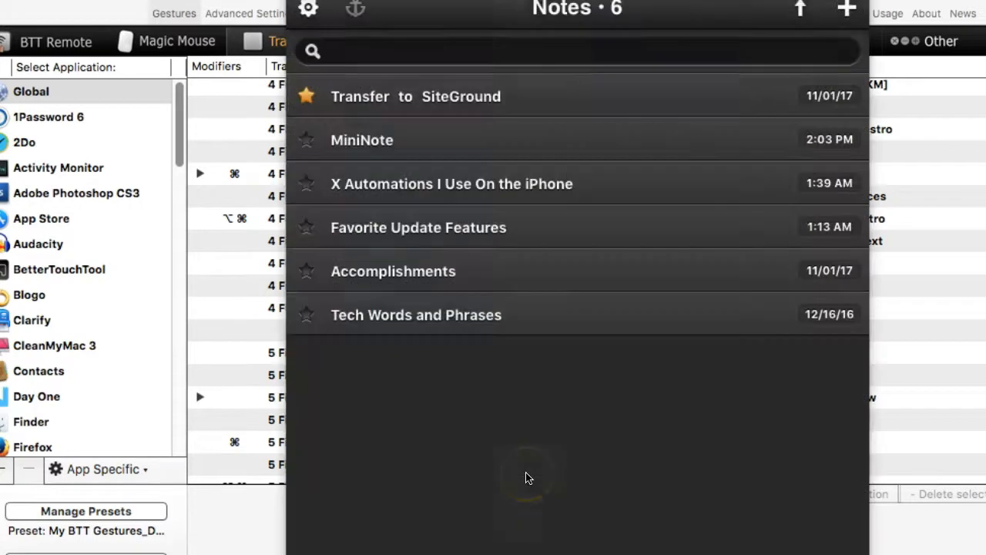
mouse_move(732, 34)
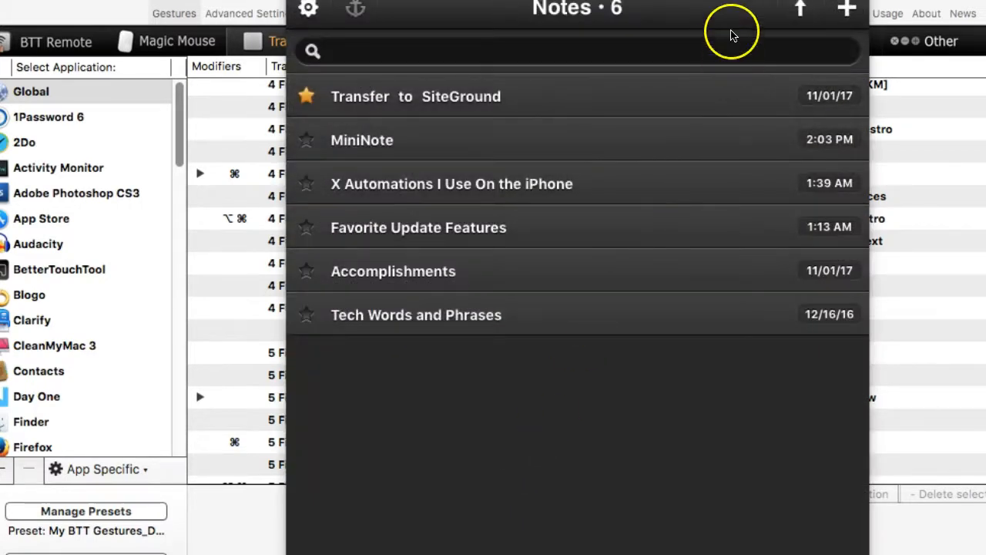
mouse_move(716, 17)
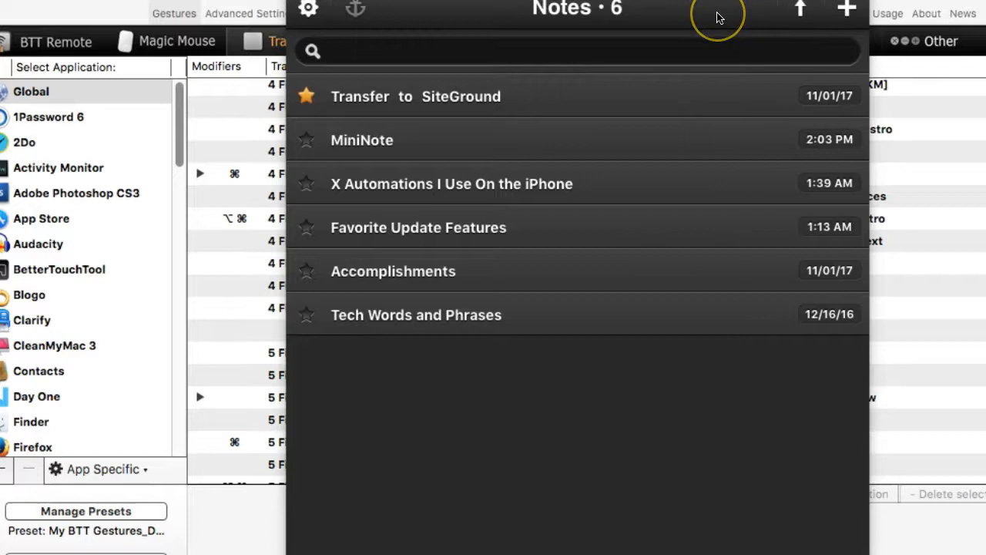